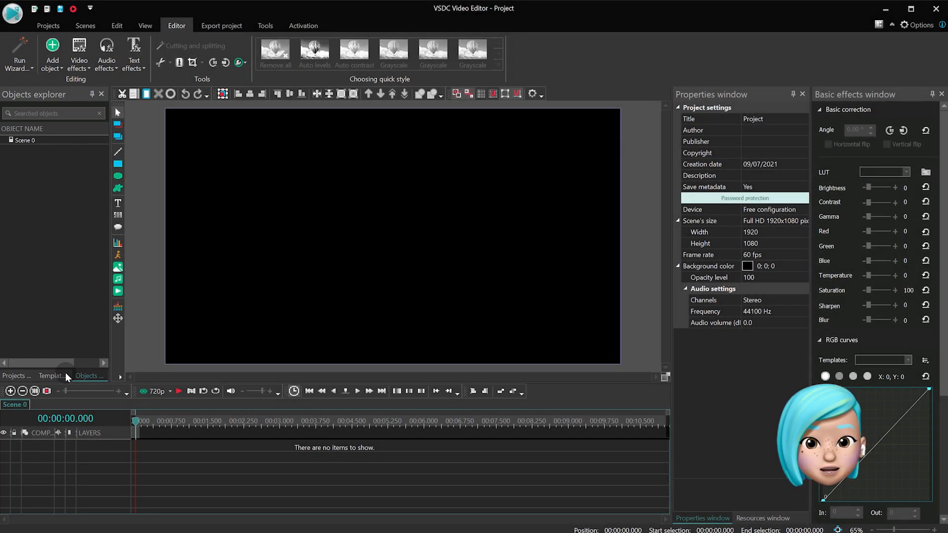
Show the Template window and browse its Video, Audio, Text effects, styles and Transition collection categories.
{"action": "left_click", "coordinate": [50, 375]}
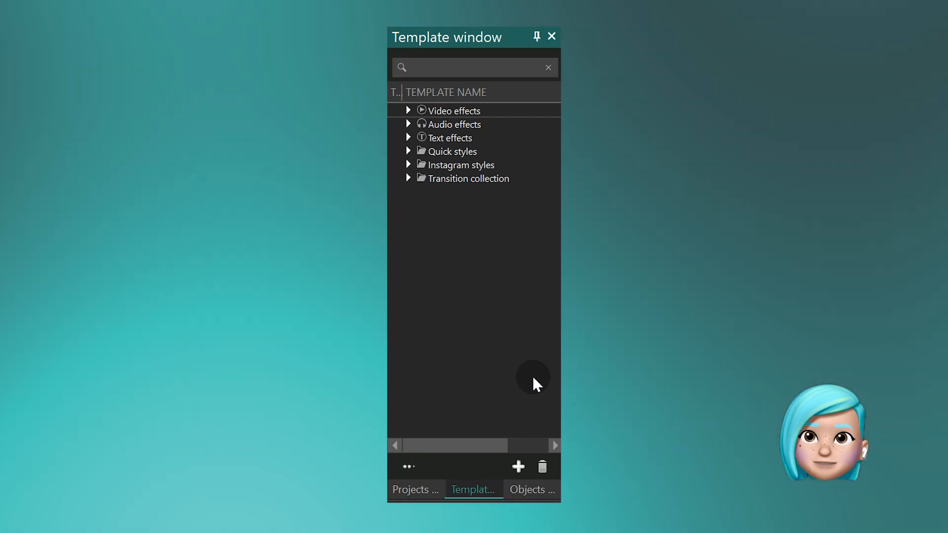
{"action": "scroll", "scroll_direction": "down", "scroll_amount": 3}
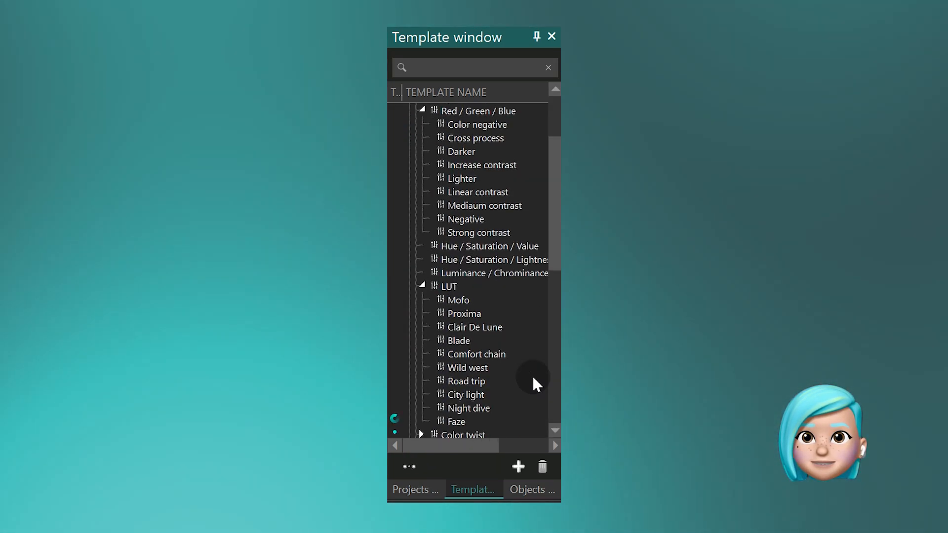
{"action": "scroll", "scroll_direction": "down", "scroll_amount": 3}
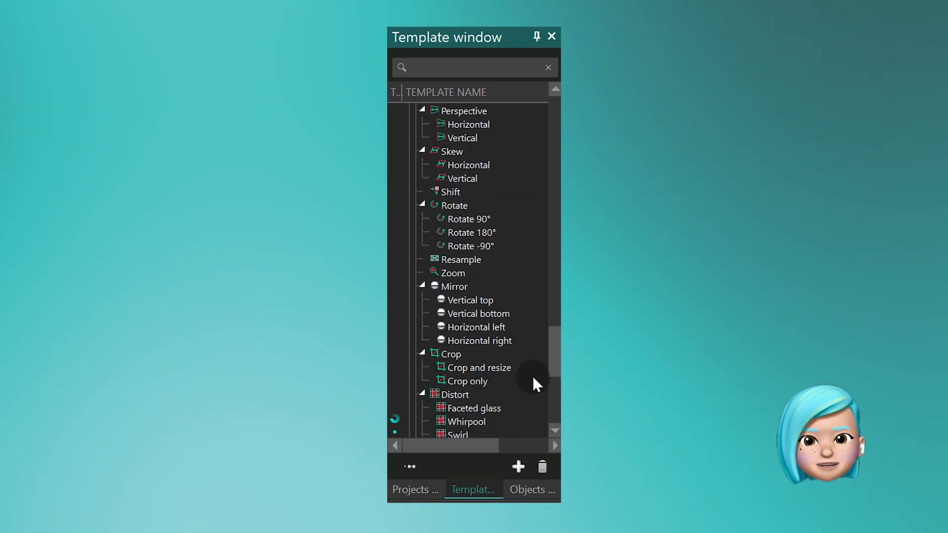
{"action": "scroll", "scroll_direction": "down", "scroll_amount": 3}
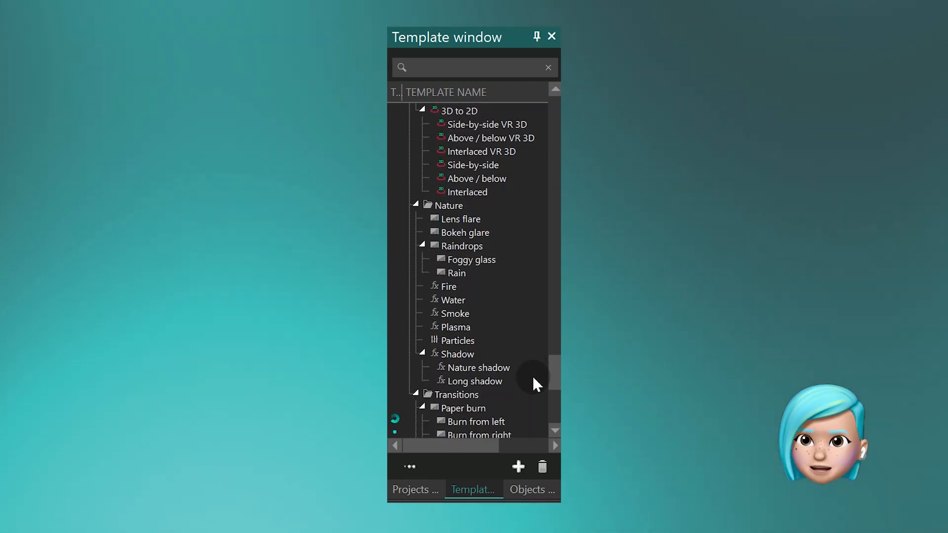
{"action": "scroll", "scroll_direction": "down", "scroll_amount": 3}
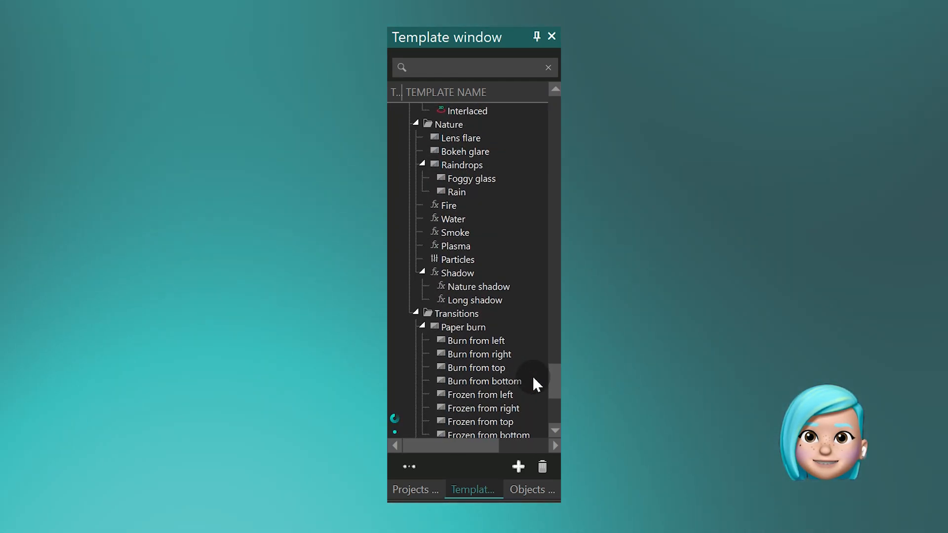
{"action": "scroll", "scroll_direction": "down", "scroll_amount": 3}
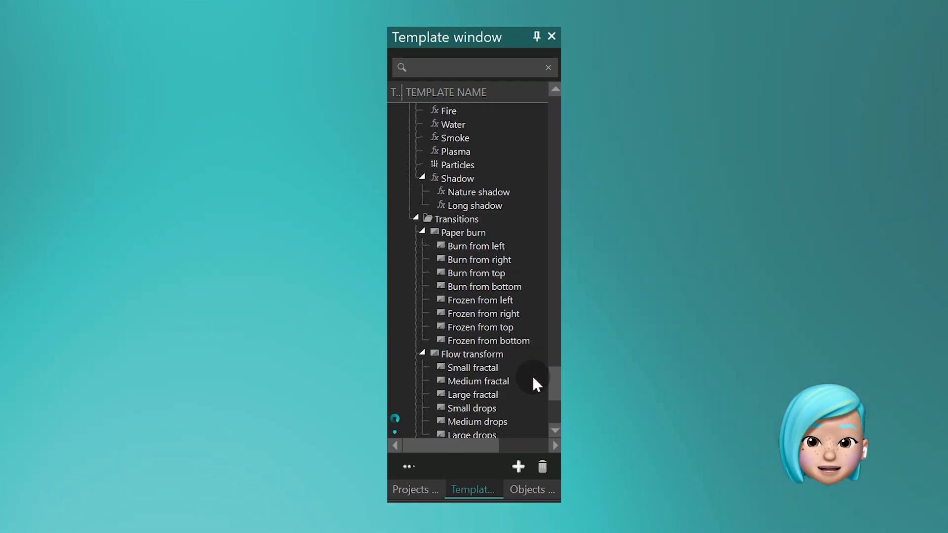
{"action": "scroll", "scroll_direction": "down", "scroll_amount": 3}
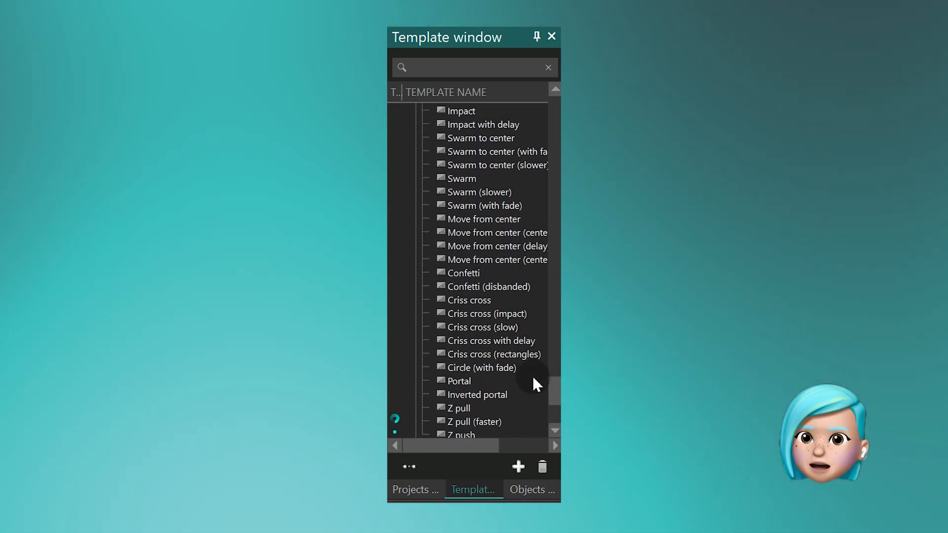
{"action": "scroll", "scroll_direction": "down", "scroll_amount": 3}
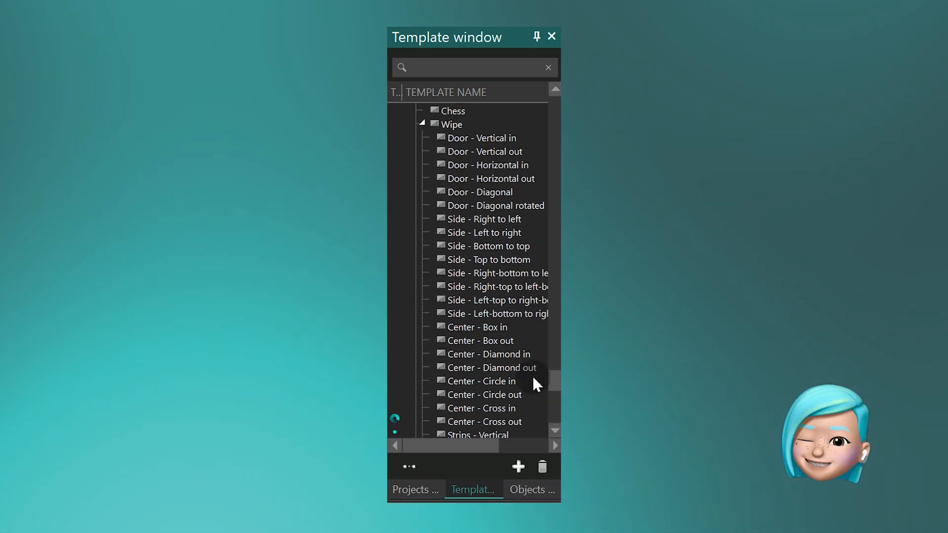
{"action": "scroll", "scroll_direction": "down", "scroll_amount": 3}
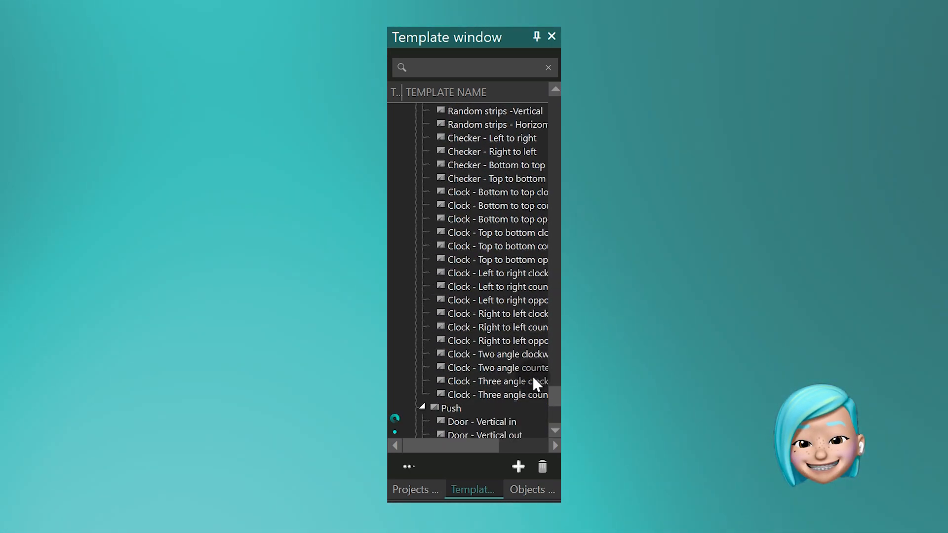
{"action": "scroll", "scroll_direction": "down", "scroll_amount": 3}
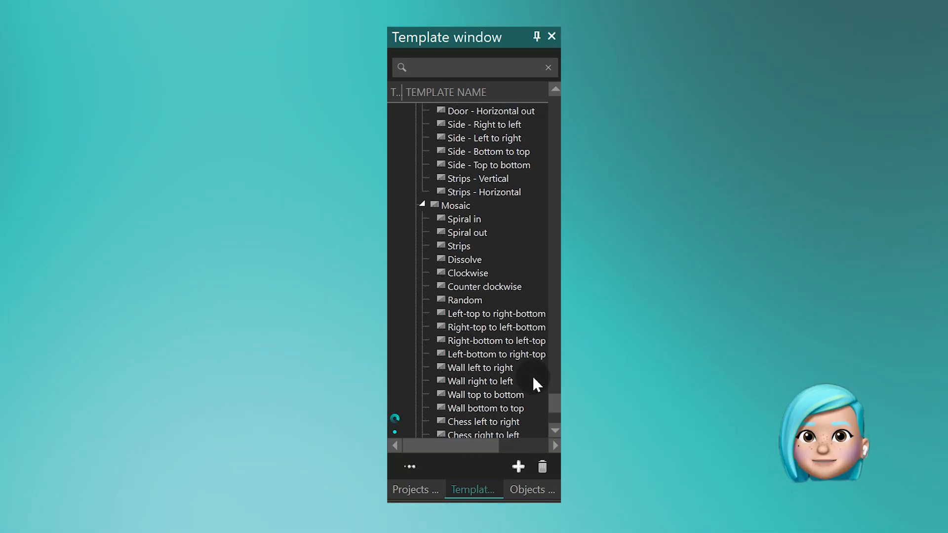
{"action": "scroll", "scroll_direction": "down", "scroll_amount": 3}
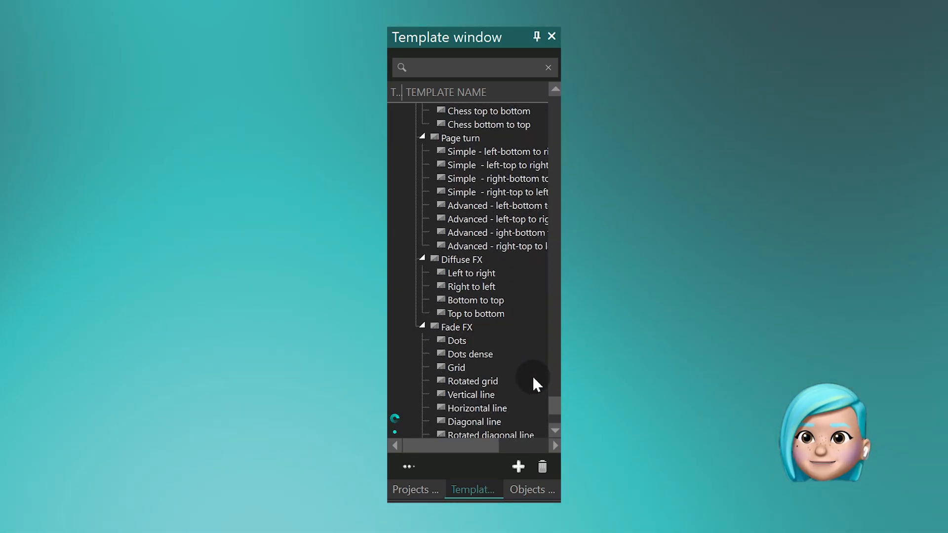
{"action": "scroll", "scroll_direction": "down", "scroll_amount": 3}
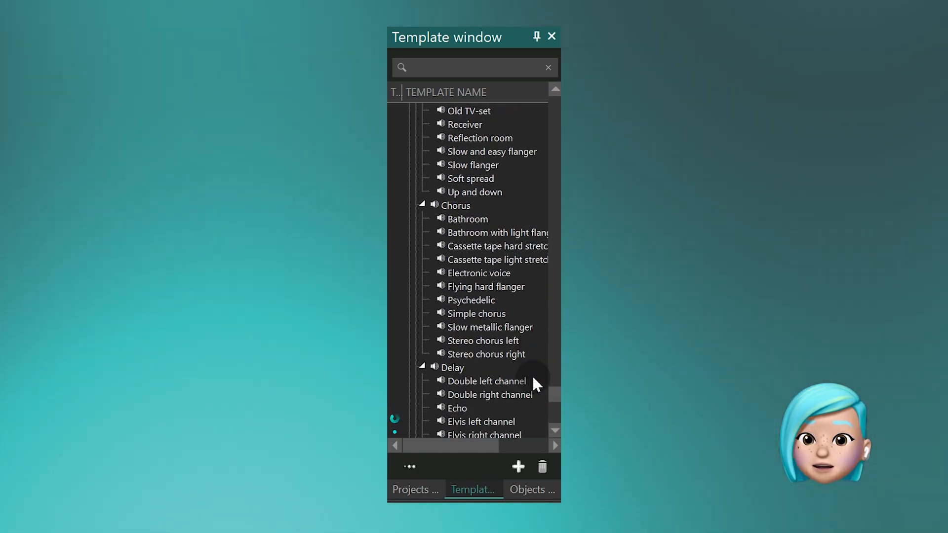
{"action": "scroll", "scroll_direction": "down", "scroll_amount": 3}
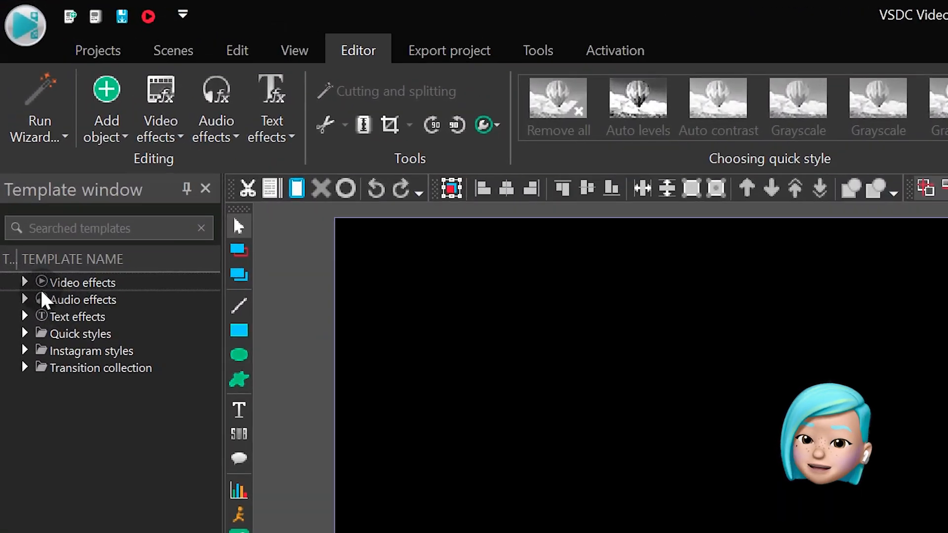
{"action": "left_click", "coordinate": [160, 112]}
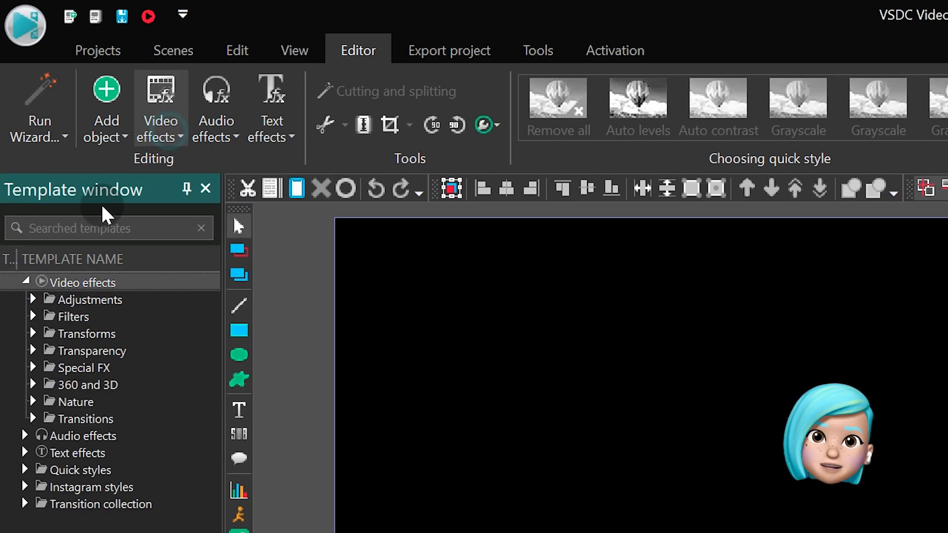
{"action": "left_click", "coordinate": [272, 112]}
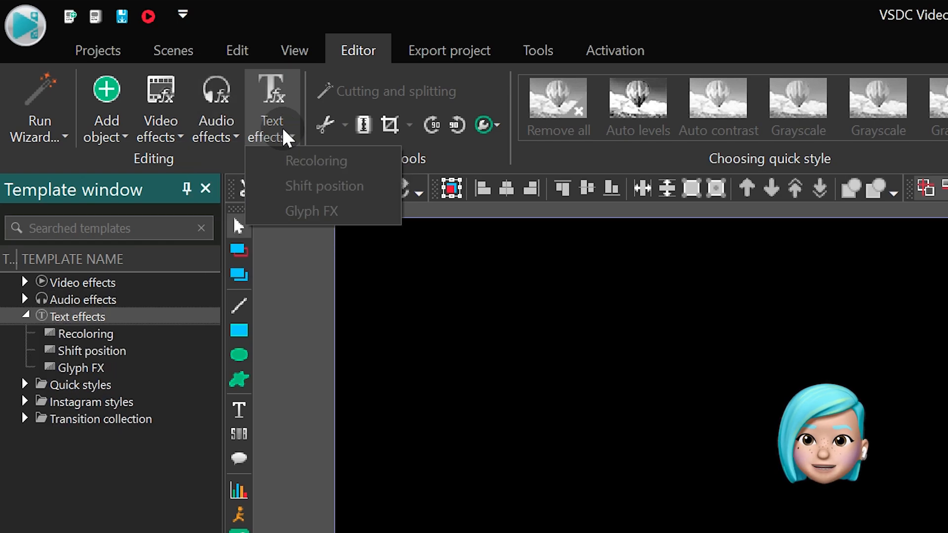
{"action": "left_click", "coordinate": [25, 317]}
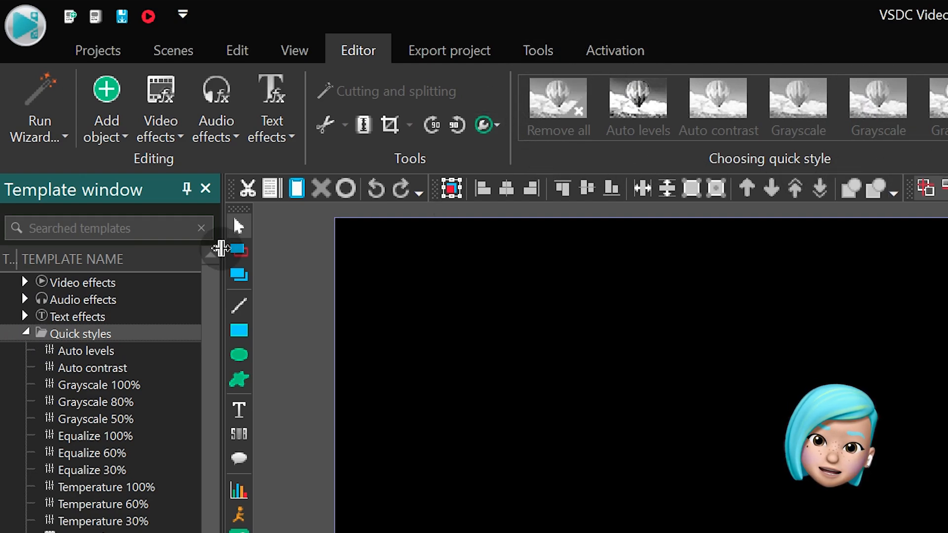
{"action": "left_click", "coordinate": [27, 332]}
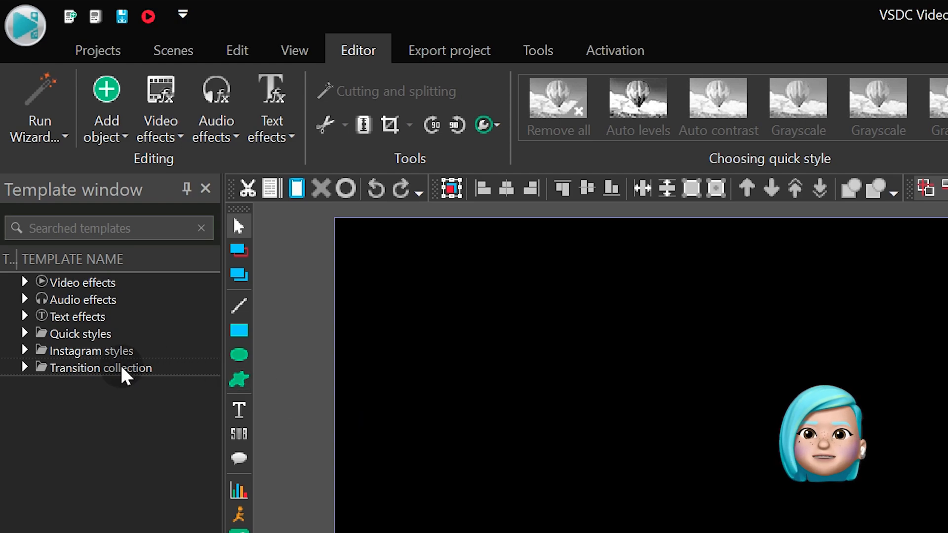
{"action": "right_click", "coordinate": [121, 369]}
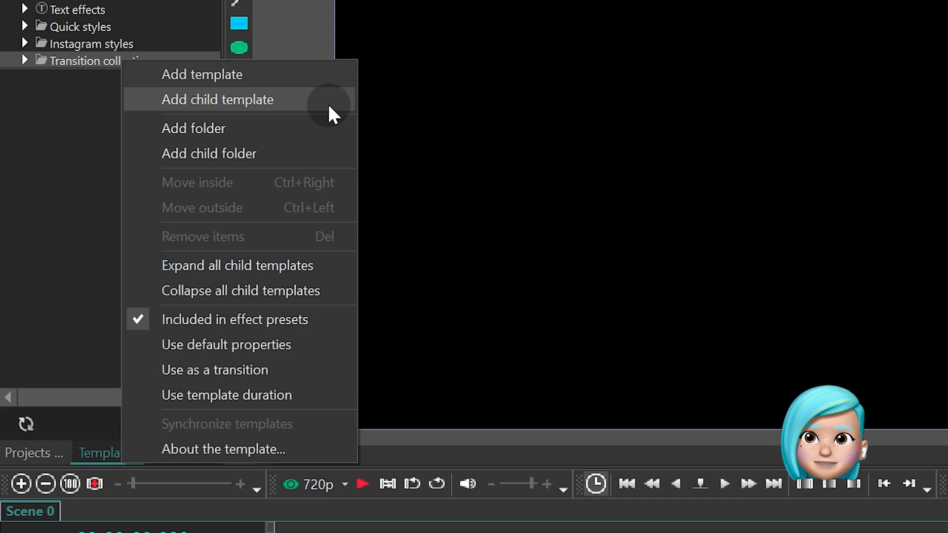
{"action": "mouse_move", "coordinate": [320, 154]}
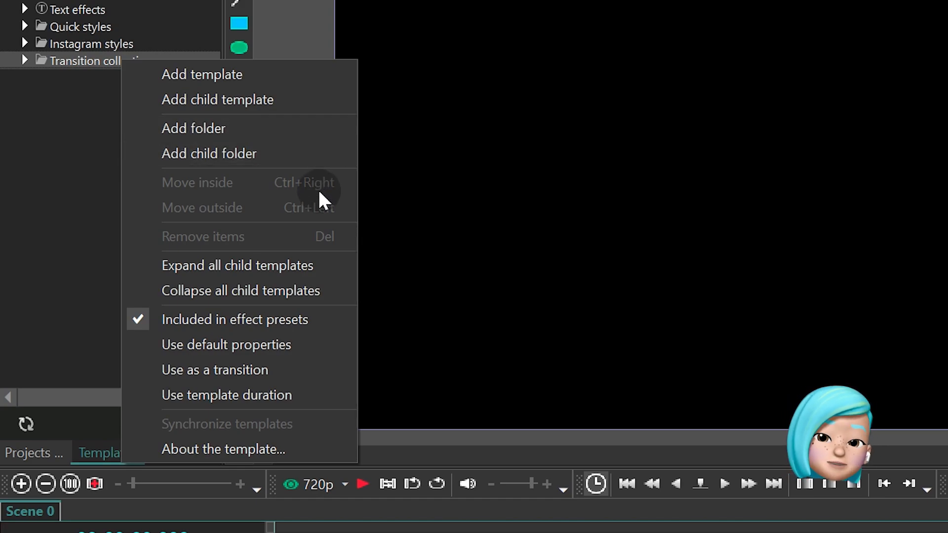
{"action": "mouse_move", "coordinate": [319, 242]}
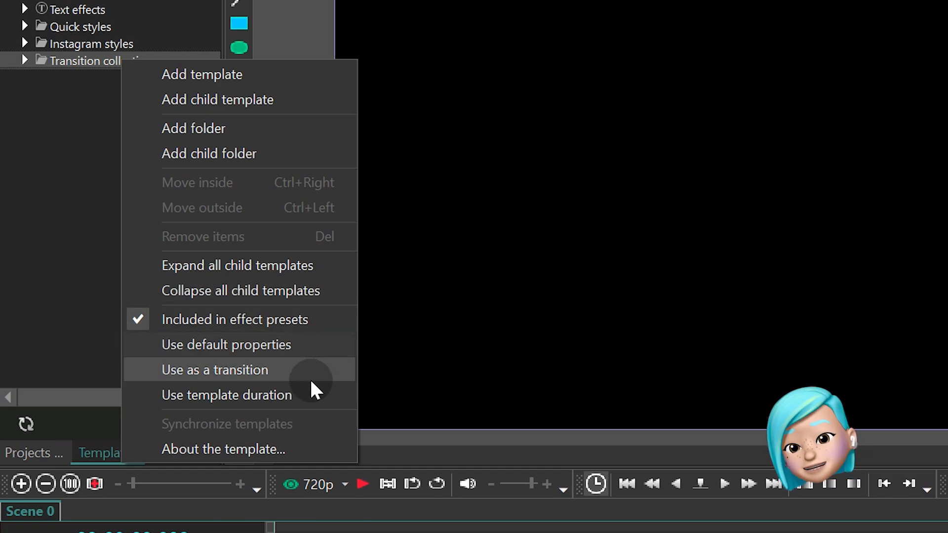
{"action": "mouse_move", "coordinate": [313, 416]}
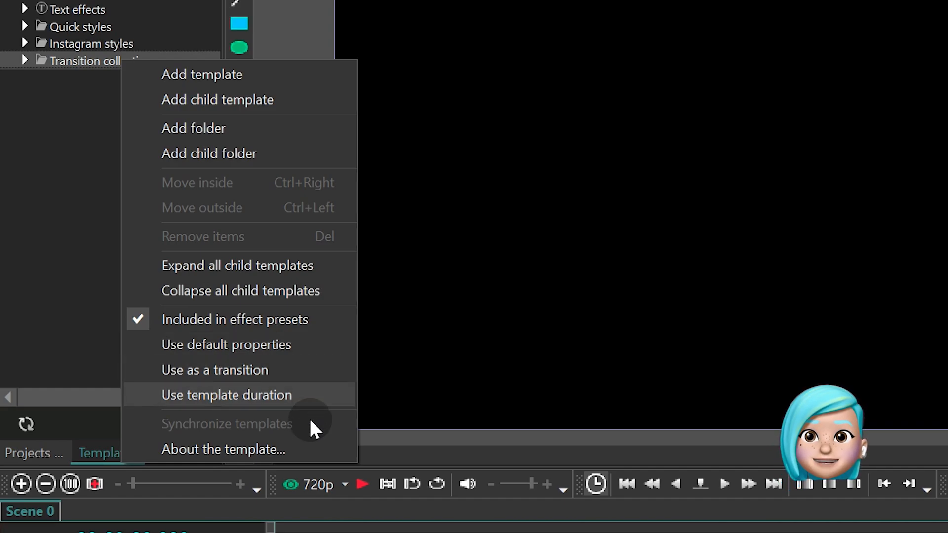
{"action": "mouse_move", "coordinate": [314, 450]}
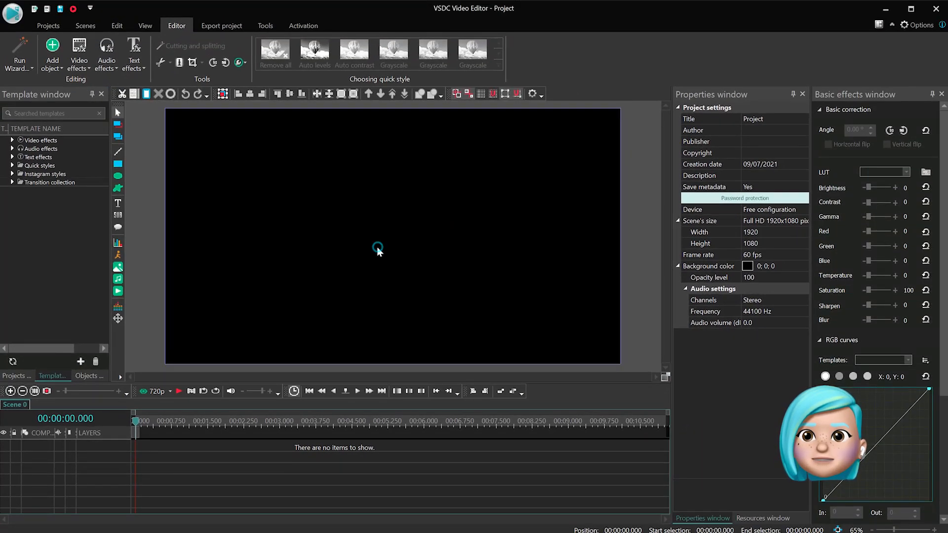
{"action": "mouse_move", "coordinate": [620, 150]}
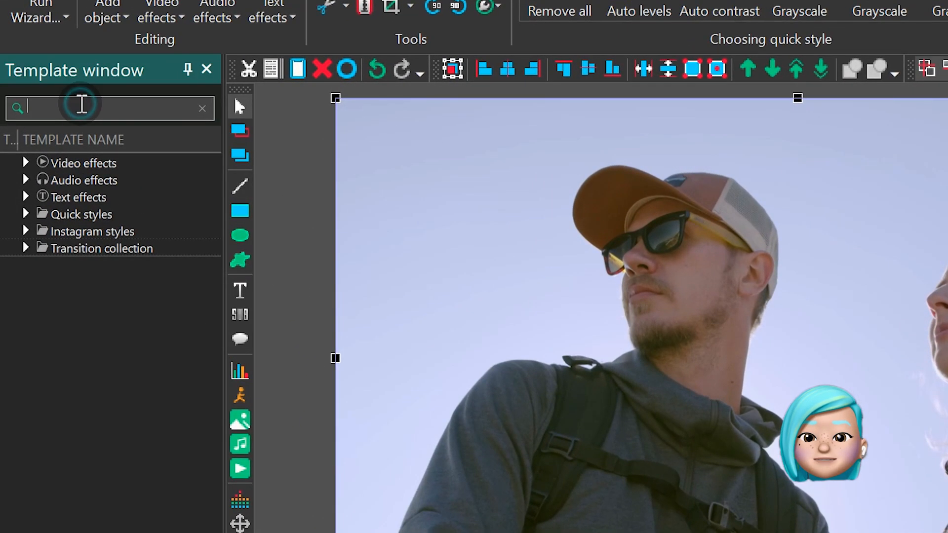
Search the templates for 'fade' and apply Fade In (Video effects > Transparency) to the hikers clip.
{"action": "type", "text": "fade"}
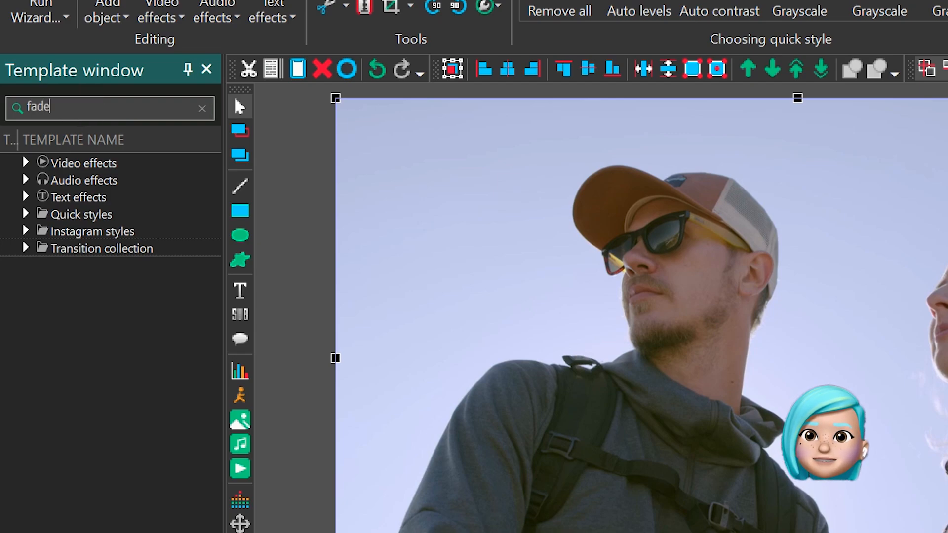
{"action": "left_click", "coordinate": [26, 163]}
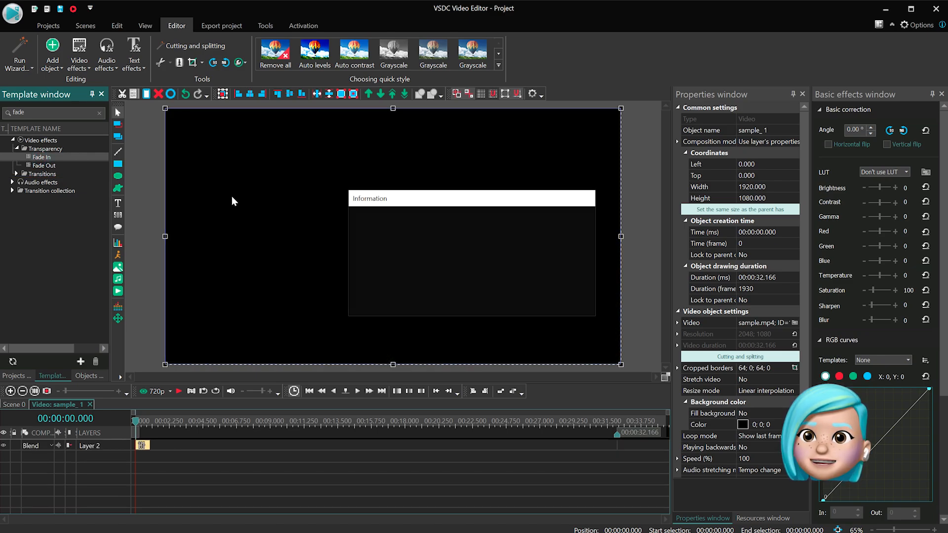
{"action": "left_click", "coordinate": [356, 392]}
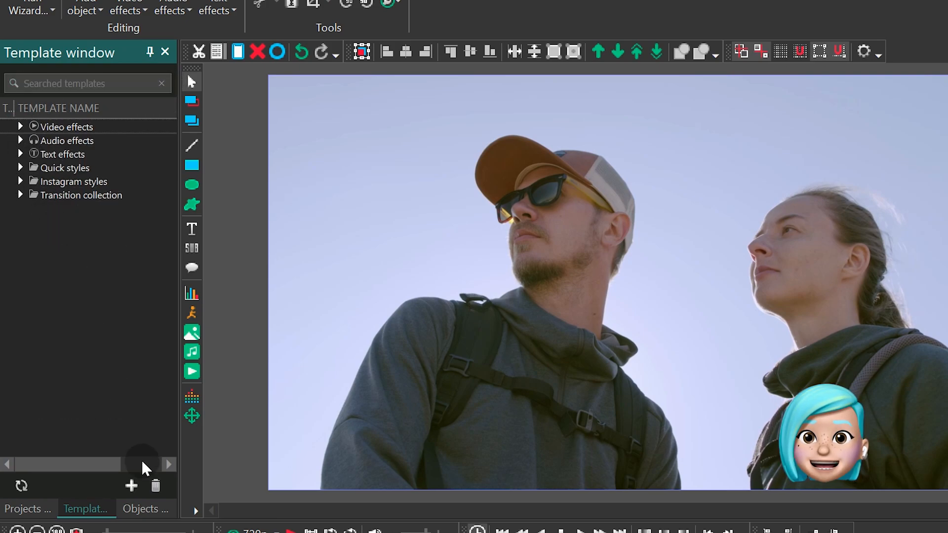
Add the FadeIn effect as template 'This is MY fade in', then add the clip itself as a template.
{"action": "left_click", "coordinate": [131, 486]}
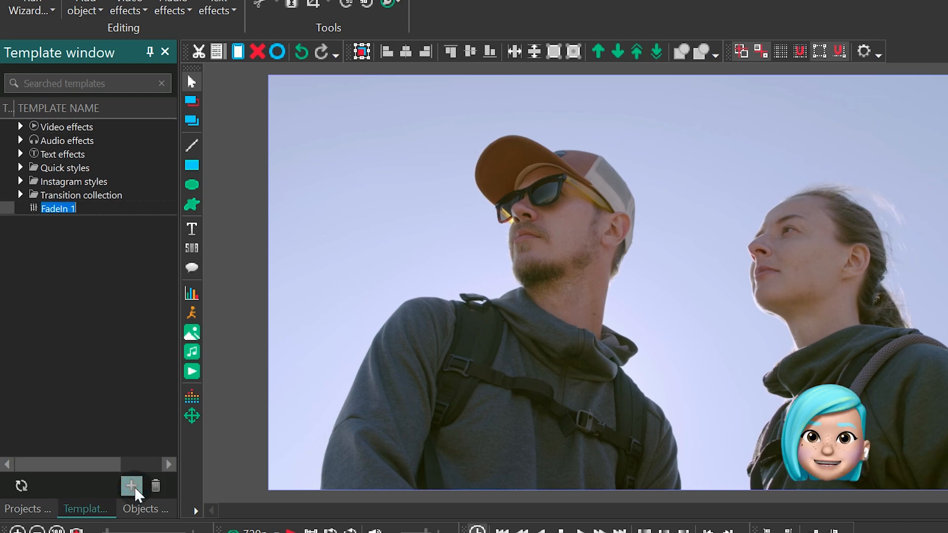
{"action": "mouse_move", "coordinate": [106, 345]}
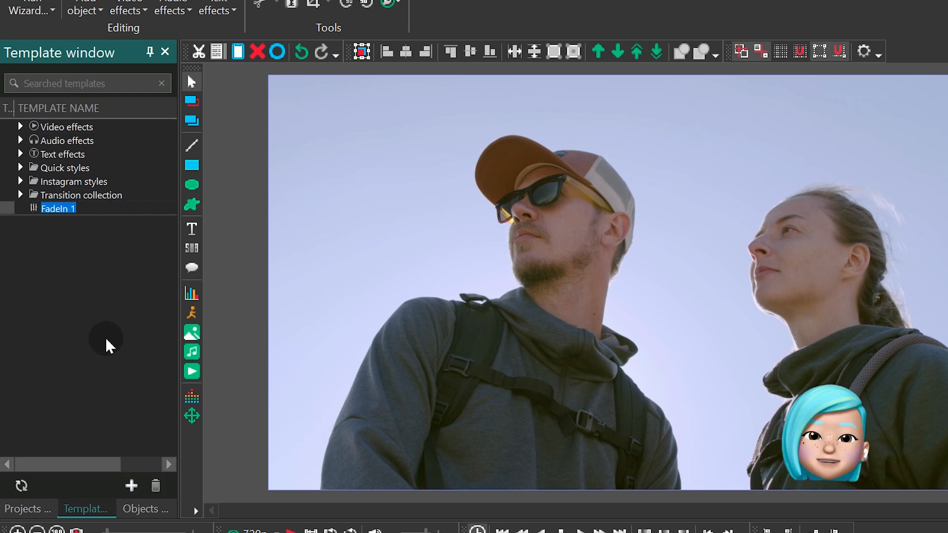
{"action": "type", "text": "This is MY"}
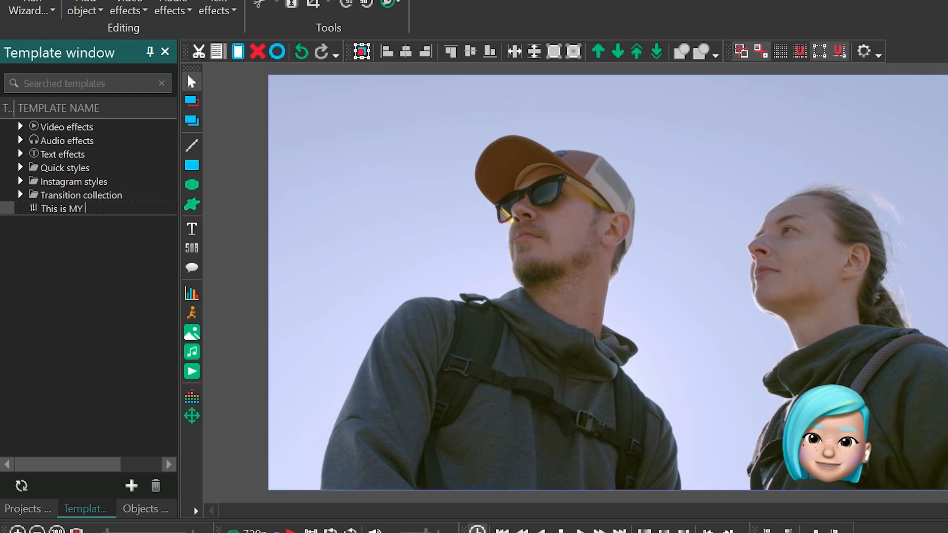
{"action": "type", "text": "fade o"}
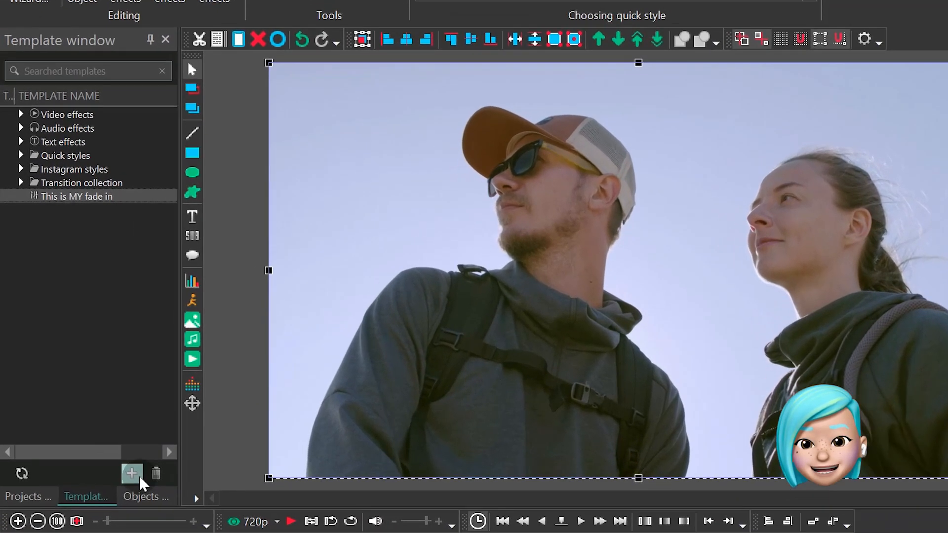
{"action": "left_click", "coordinate": [132, 474]}
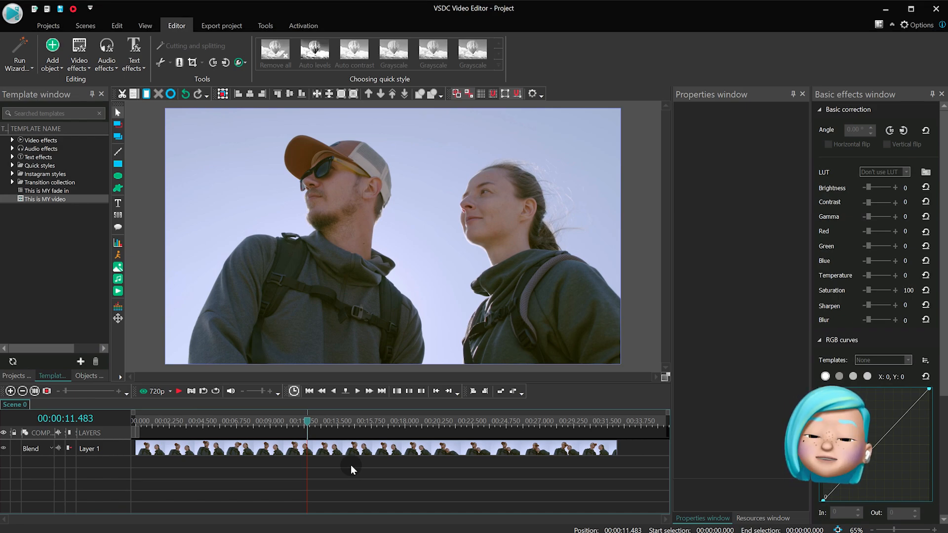
Convert the clip to a sprite, save it as 'This is MY video in SPRITE' and insert that template into the empty scene.
{"action": "right_click", "coordinate": [336, 451]}
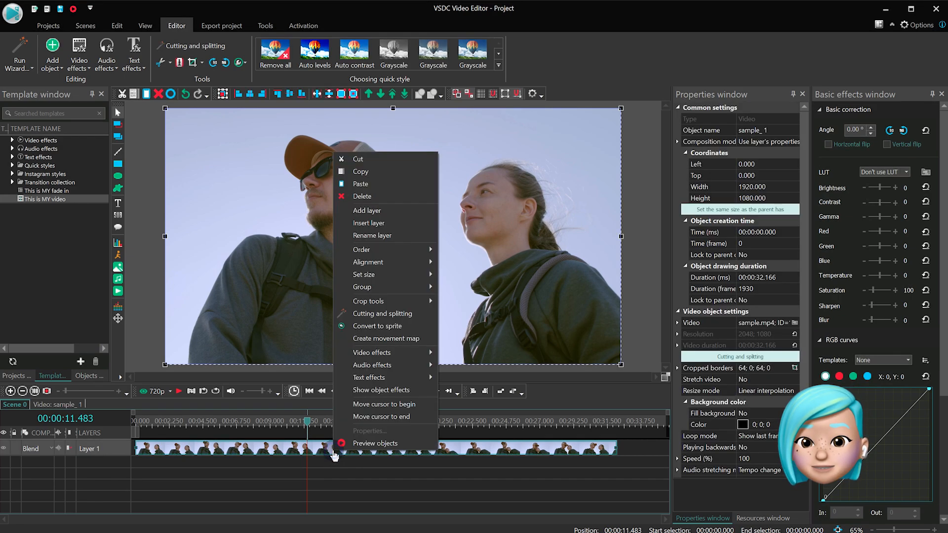
{"action": "left_click", "coordinate": [376, 326]}
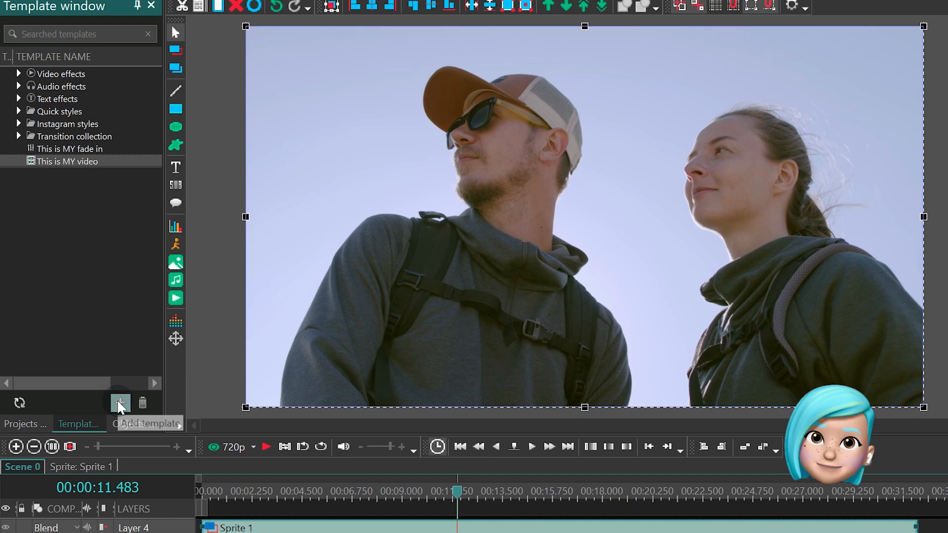
{"action": "left_click", "coordinate": [119, 403]}
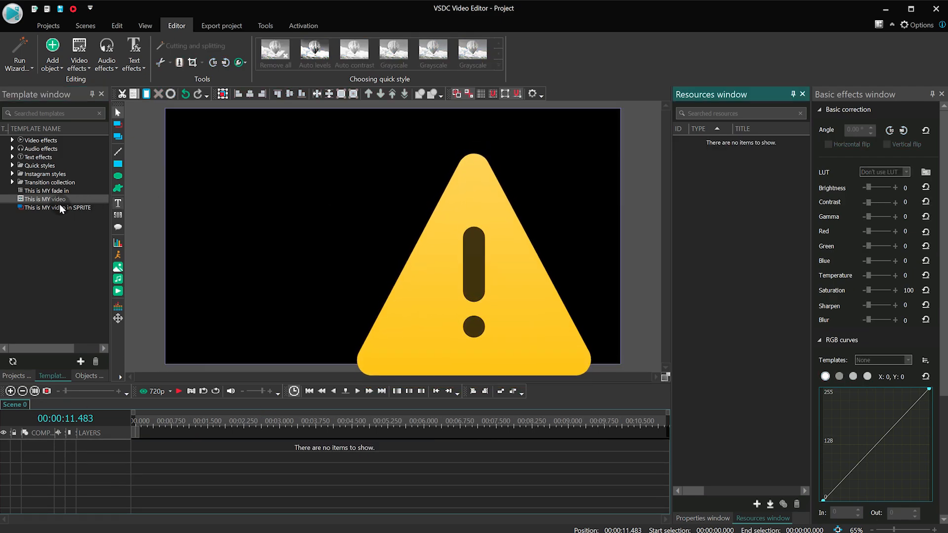
{"action": "double_click", "coordinate": [54, 208]}
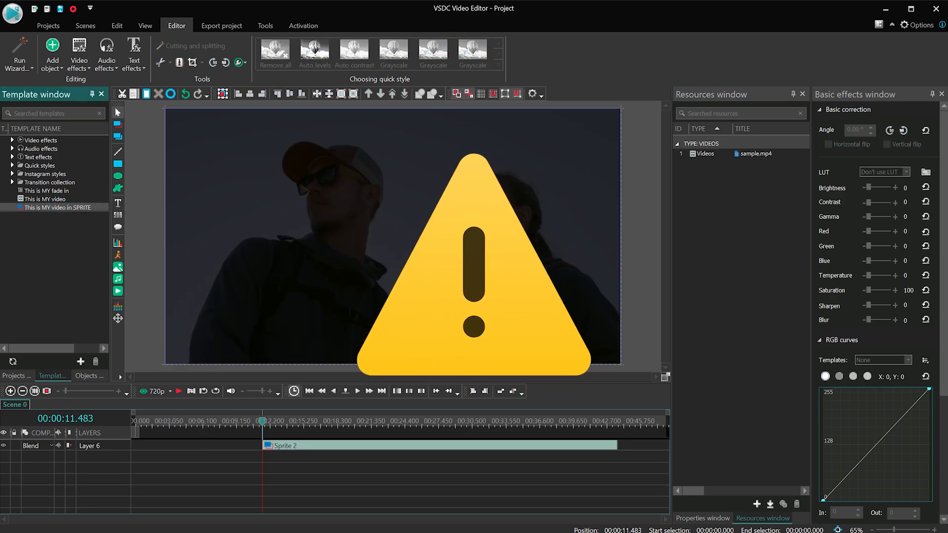